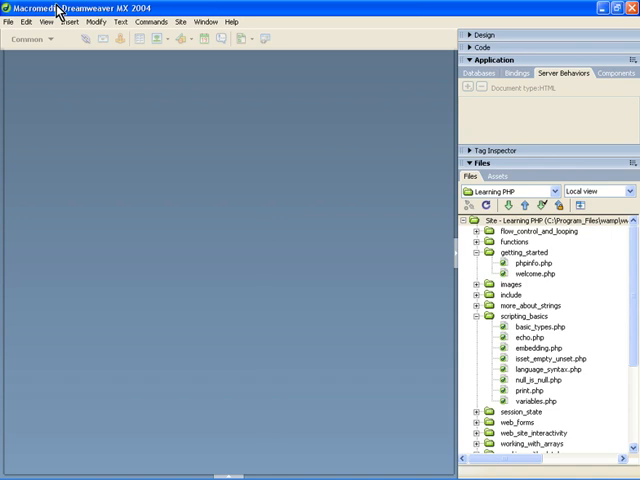
{"action": "mouse_move", "coordinate": [277, 157]}
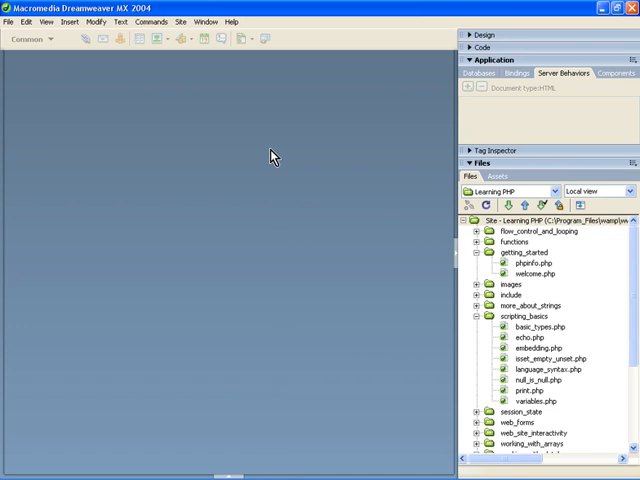
{"action": "mouse_move", "coordinate": [239, 136]}
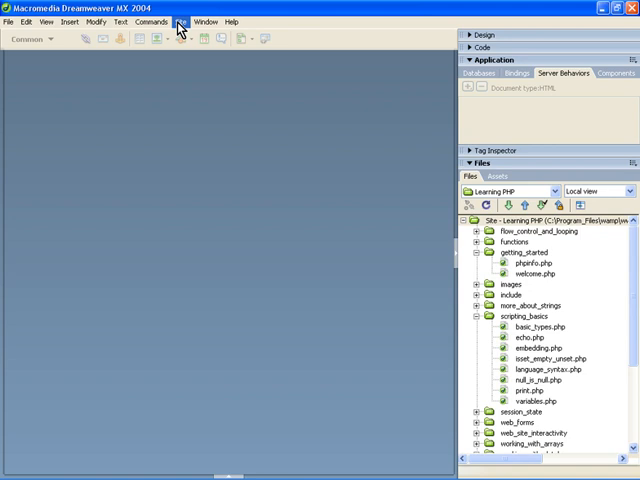
- From Manage Sites, start a new site definition and toggle its Basic and Advanced tabs
{"action": "left_click", "coordinate": [181, 21]}
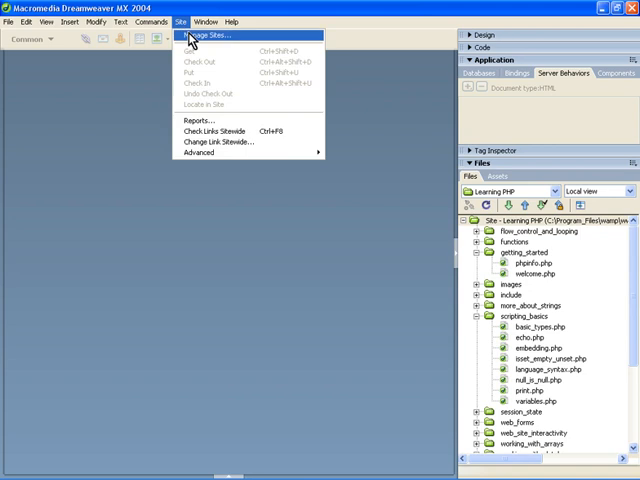
{"action": "left_click", "coordinate": [210, 35]}
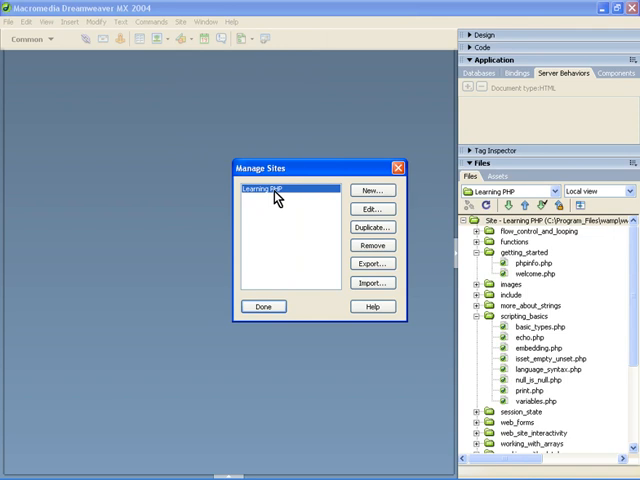
{"action": "left_click", "coordinate": [372, 190]}
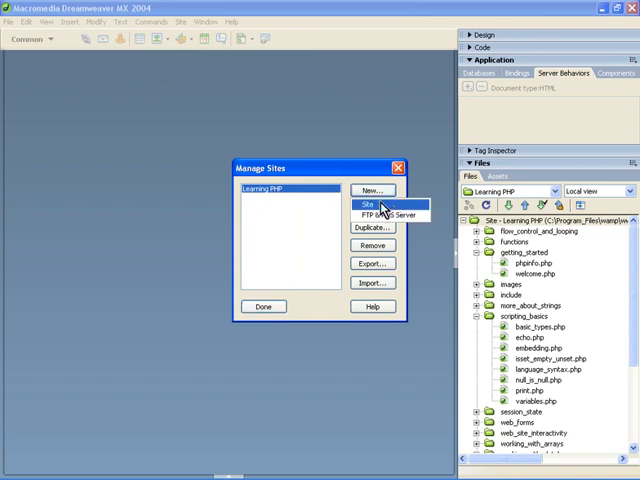
{"action": "left_click", "coordinate": [369, 205]}
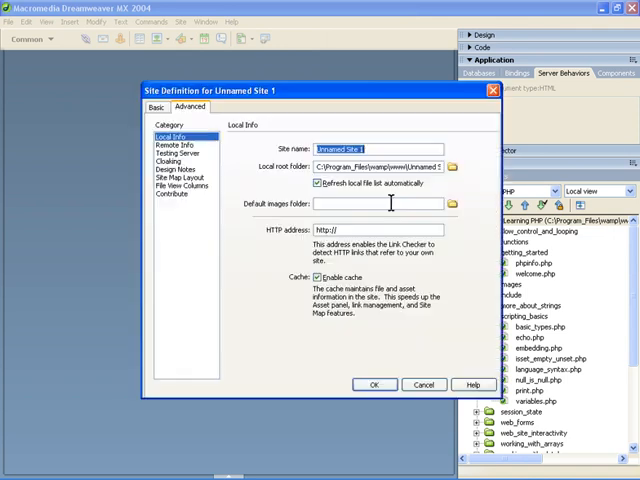
{"action": "left_click", "coordinate": [155, 107]}
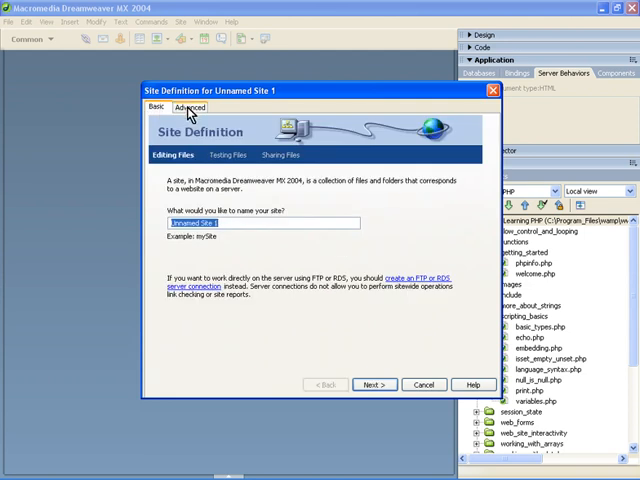
{"action": "left_click", "coordinate": [190, 107]}
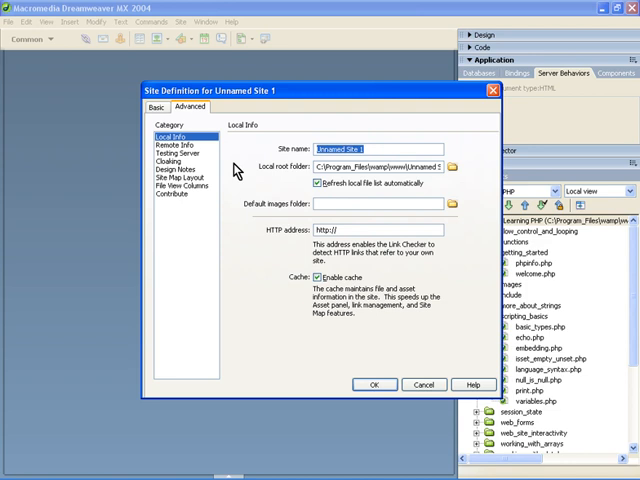
{"action": "mouse_move", "coordinate": [183, 205]}
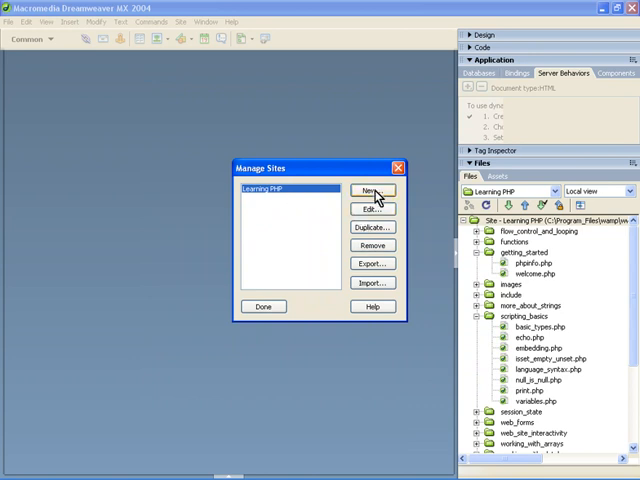
- Edit the Learning PHP site from the Manage Sites list
{"action": "left_click", "coordinate": [372, 208]}
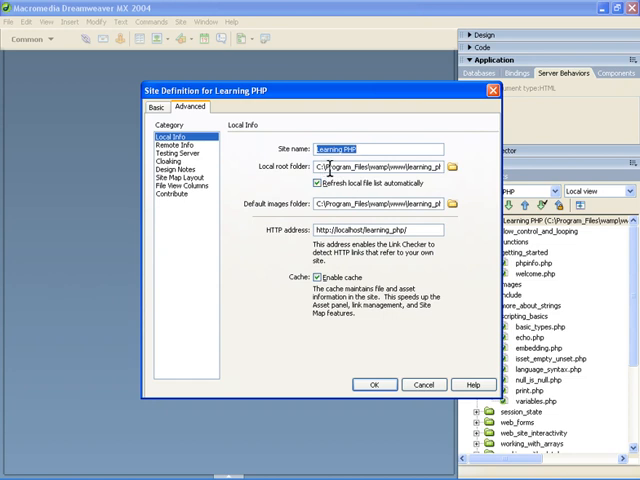
{"action": "mouse_move", "coordinate": [368, 178]}
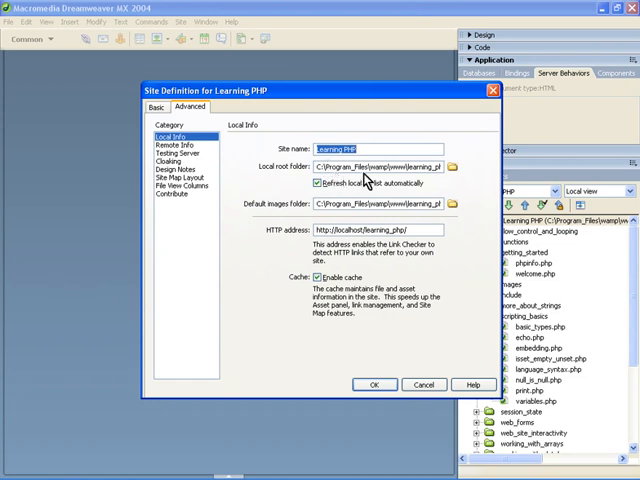
{"action": "mouse_move", "coordinate": [402, 181]}
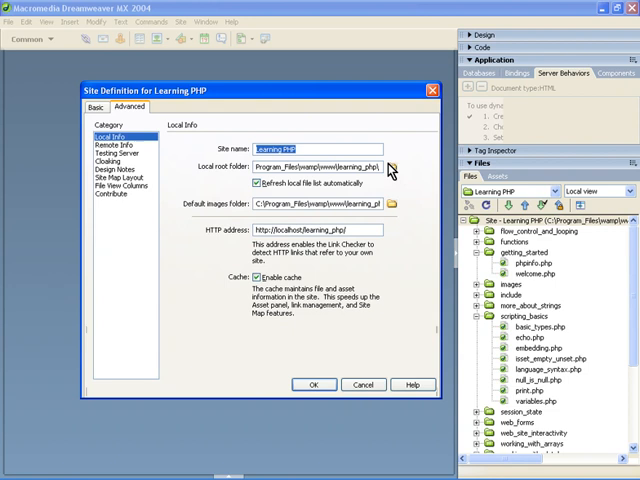
{"action": "left_click", "coordinate": [393, 166]}
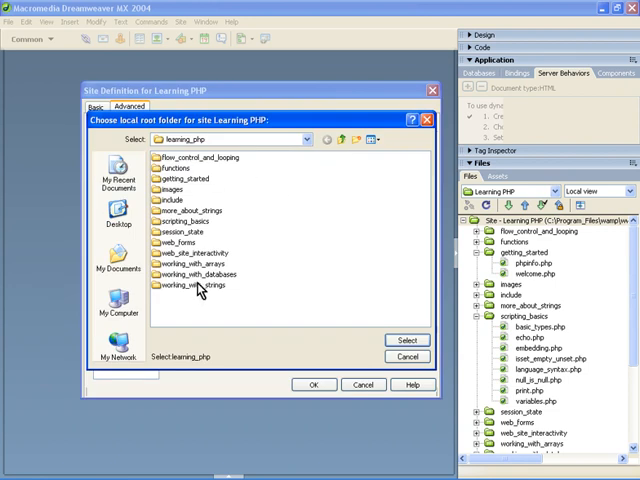
{"action": "mouse_move", "coordinate": [256, 258]}
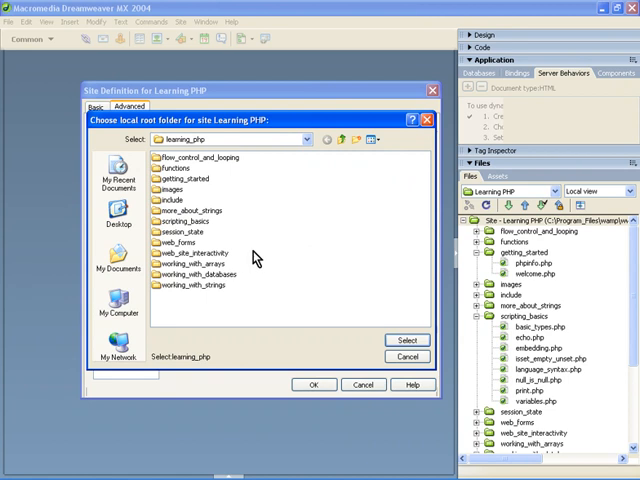
{"action": "left_click", "coordinate": [407, 340]}
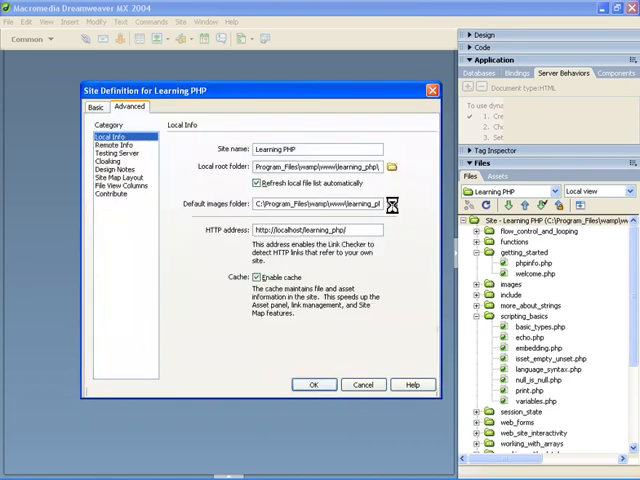
{"action": "left_click", "coordinate": [393, 204]}
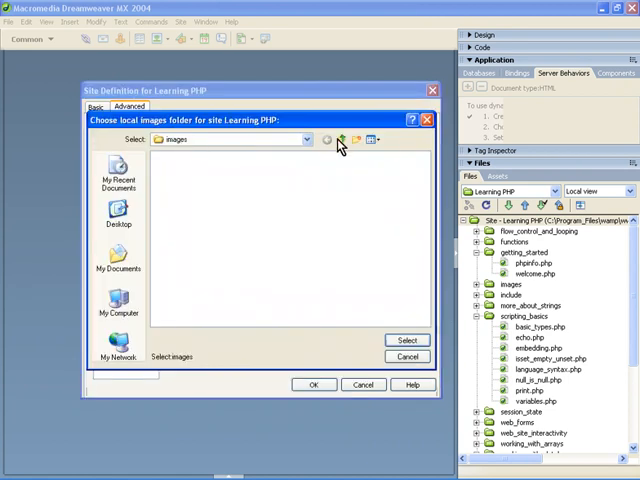
{"action": "left_click", "coordinate": [340, 139]}
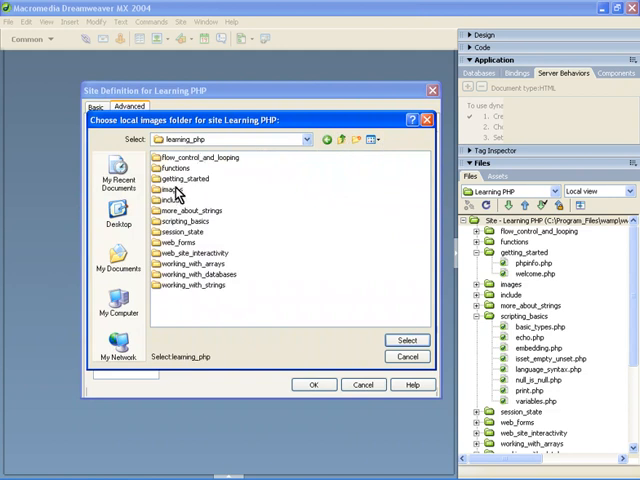
{"action": "left_click", "coordinate": [172, 189]}
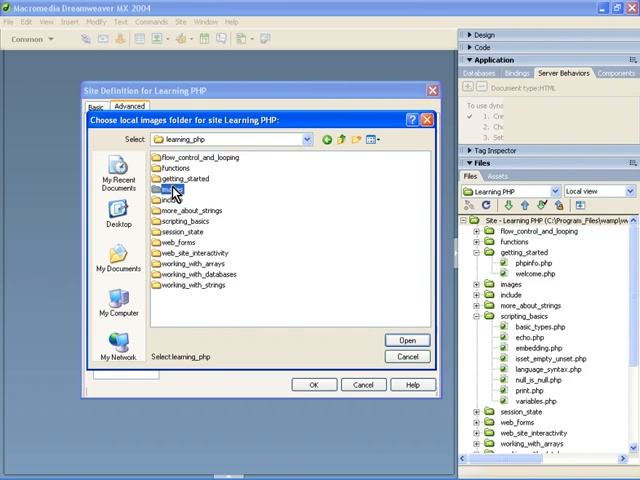
{"action": "double_click", "coordinate": [180, 190]}
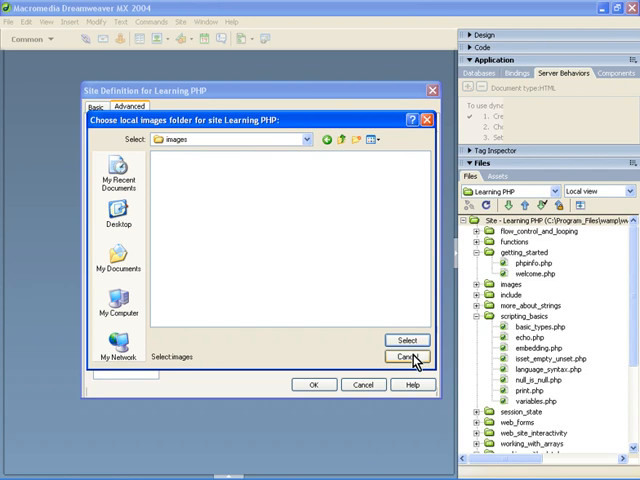
{"action": "left_click", "coordinate": [408, 357]}
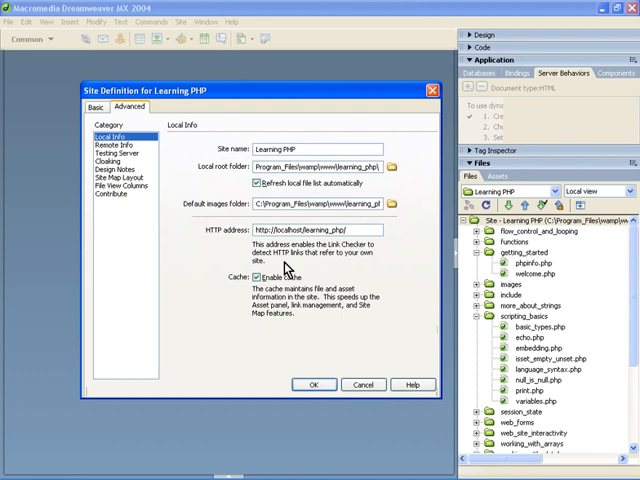
{"action": "left_click", "coordinate": [300, 229]}
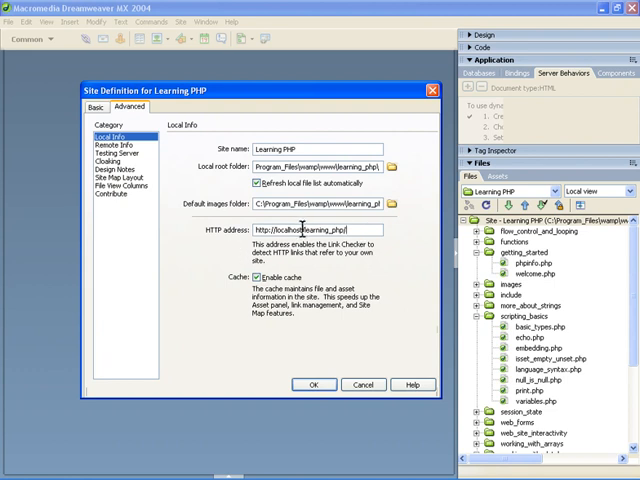
{"action": "double_click", "coordinate": [290, 230]}
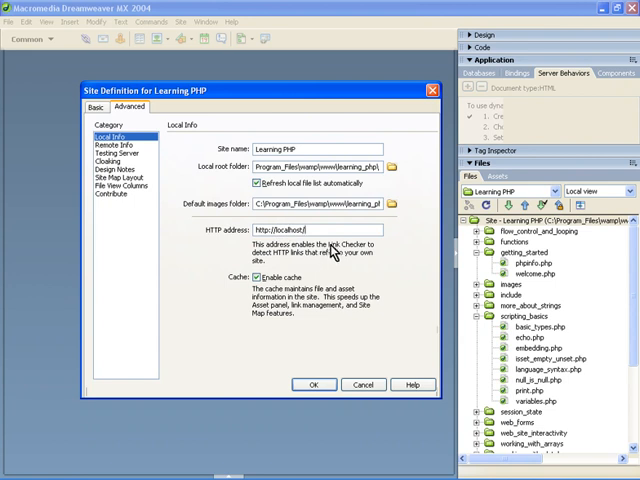
{"action": "type", "text": "learning_php/"}
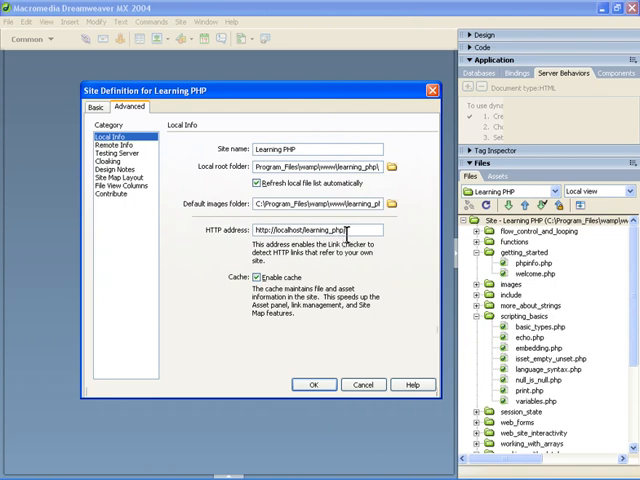
{"action": "triple_click", "coordinate": [320, 230]}
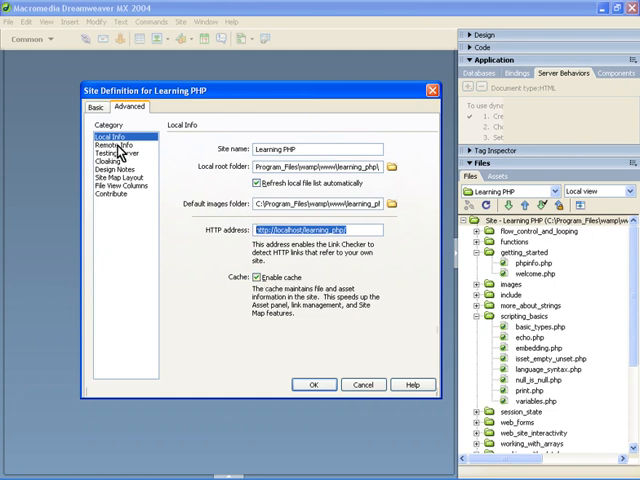
- Review the Remote Info folder path, then view the Testing Server category
{"action": "left_click", "coordinate": [113, 143]}
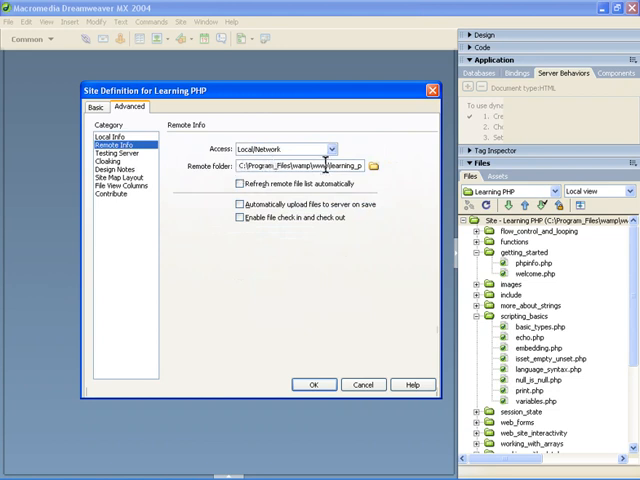
{"action": "triple_click", "coordinate": [300, 165]}
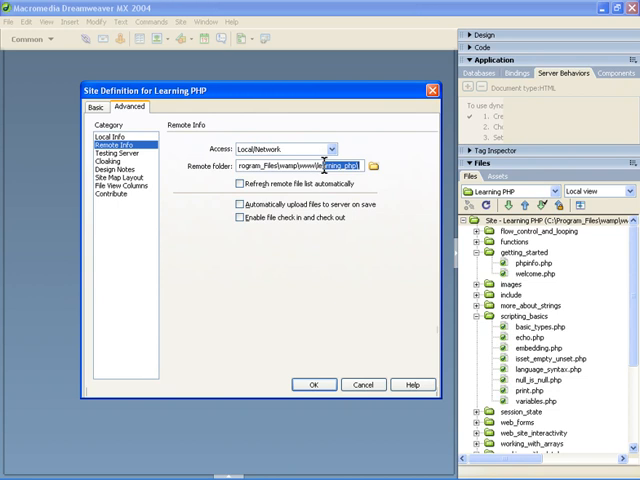
{"action": "left_click", "coordinate": [117, 147]}
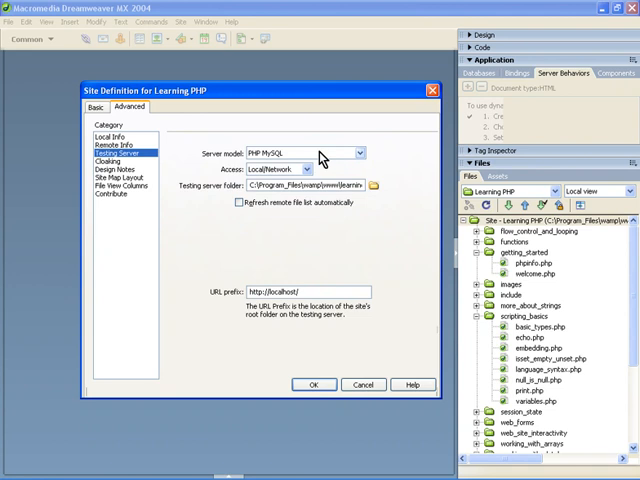
- Confirm testing server access as Local/Network and server model as PHP MySQL
{"action": "left_click", "coordinate": [357, 152]}
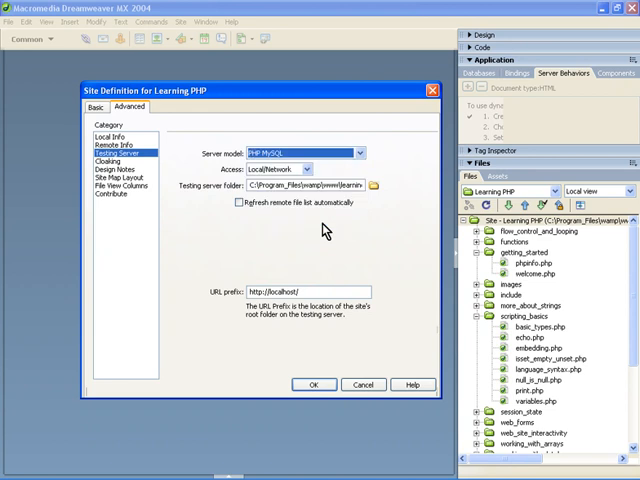
{"action": "left_click", "coordinate": [315, 169]}
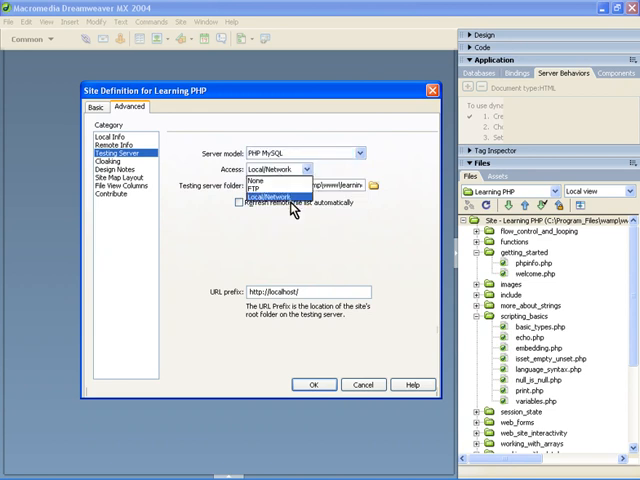
{"action": "left_click", "coordinate": [280, 169]}
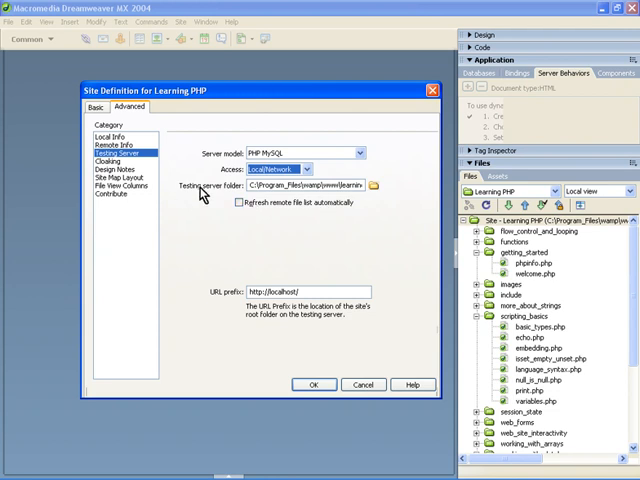
{"action": "mouse_move", "coordinate": [330, 200]}
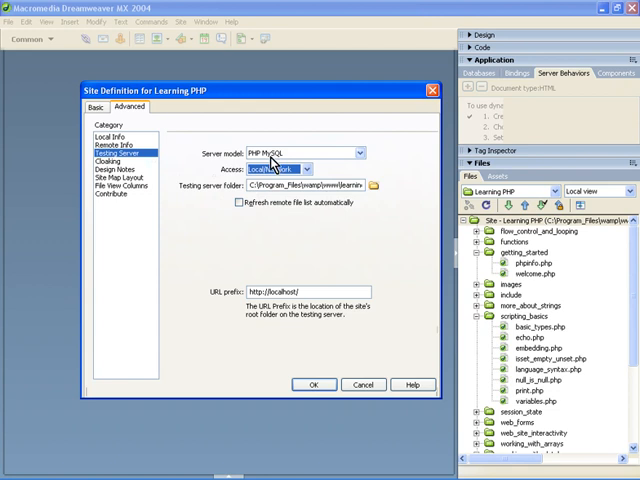
{"action": "mouse_move", "coordinate": [267, 158]}
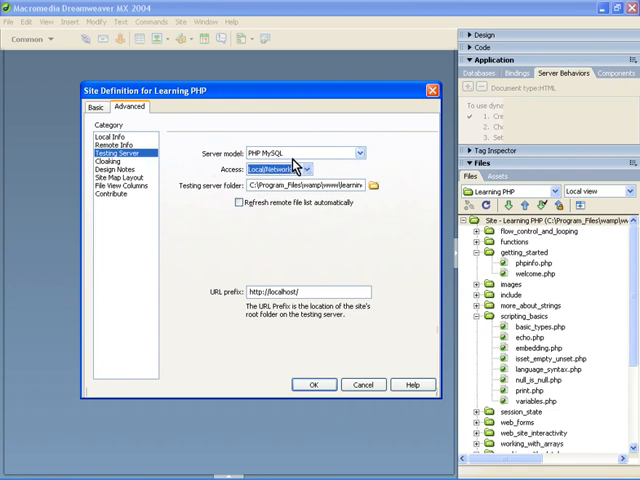
{"action": "mouse_move", "coordinate": [293, 165]}
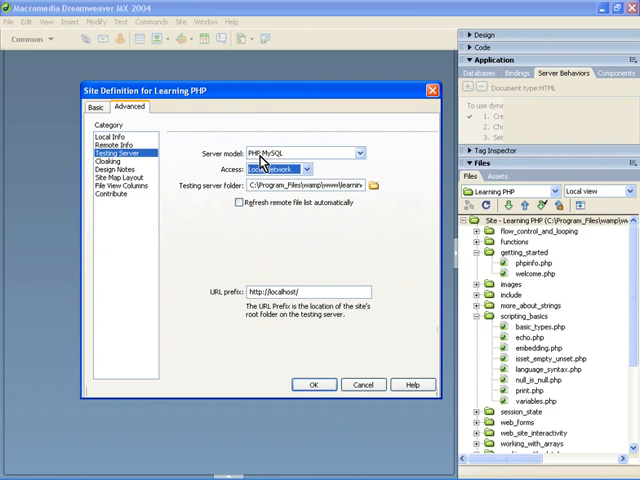
{"action": "mouse_move", "coordinate": [283, 168]}
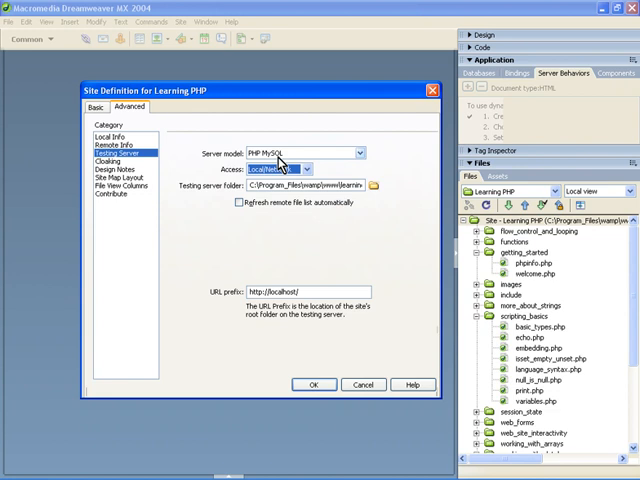
{"action": "left_click", "coordinate": [357, 152]}
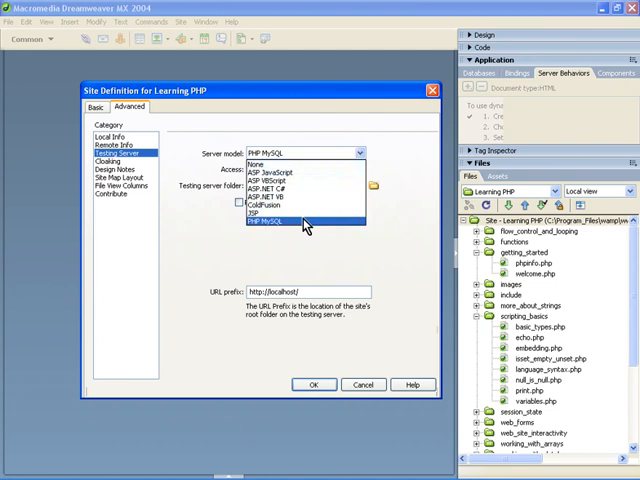
{"action": "left_click", "coordinate": [267, 220]}
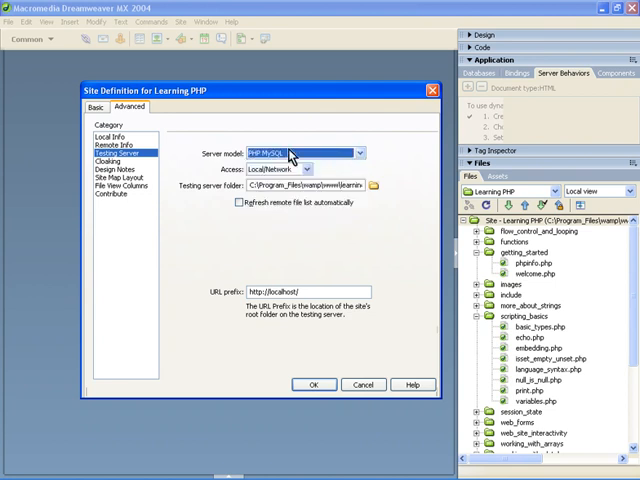
{"action": "mouse_move", "coordinate": [300, 154]}
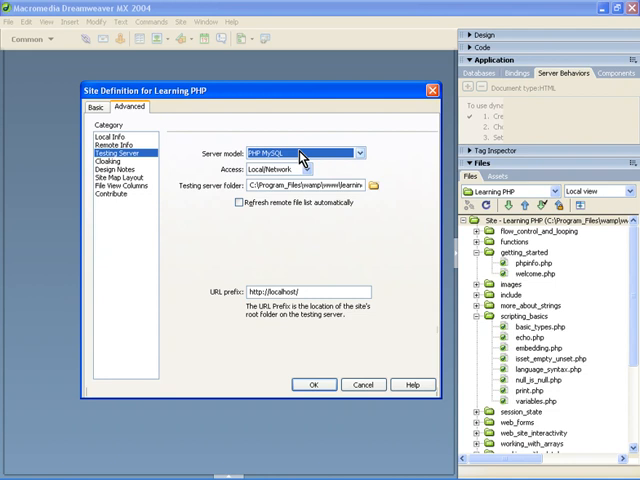
{"action": "mouse_move", "coordinate": [200, 170]}
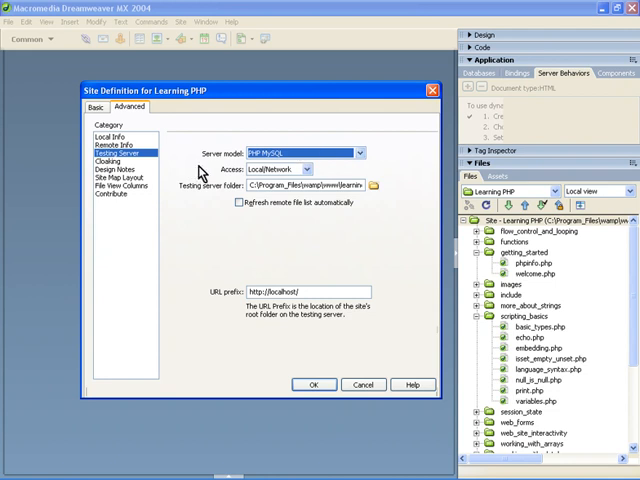
{"action": "mouse_move", "coordinate": [288, 202]}
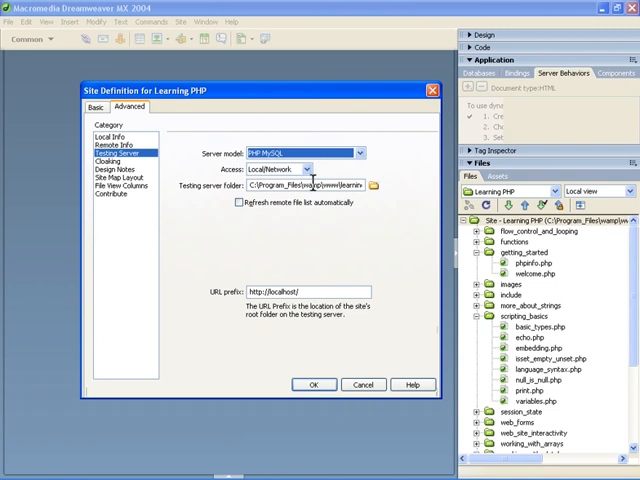
{"action": "mouse_move", "coordinate": [235, 150]}
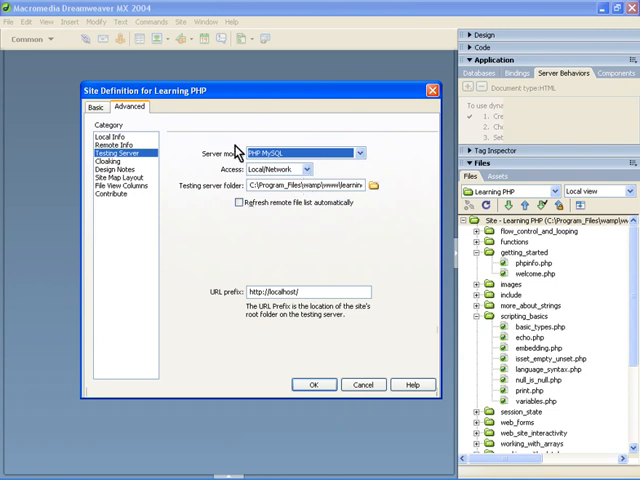
{"action": "mouse_move", "coordinate": [230, 308]}
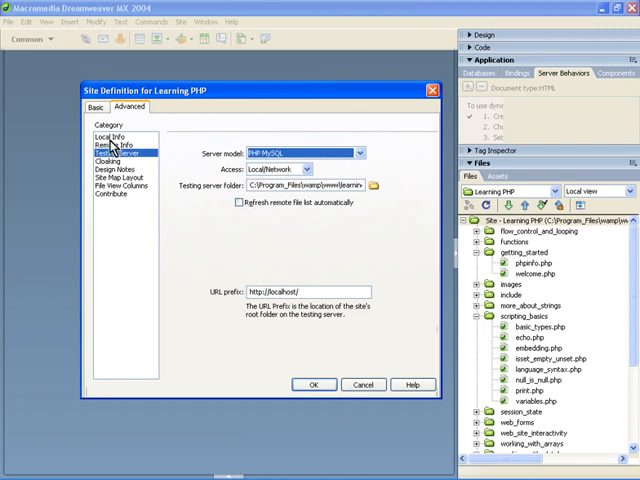
- Revisit Local Info and Testing Server, then view the Cloaking settings
{"action": "left_click", "coordinate": [110, 137]}
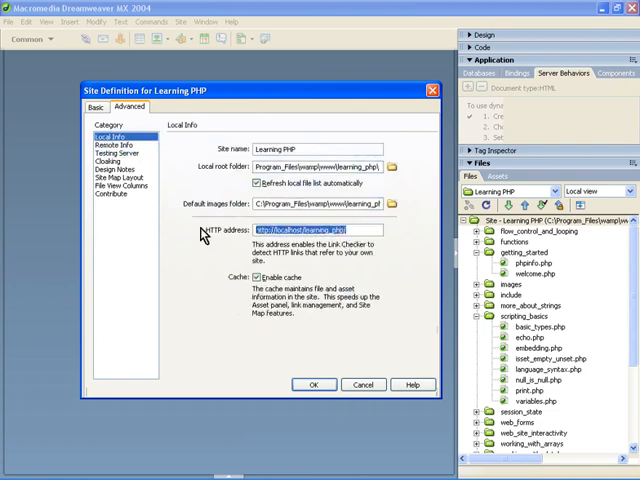
{"action": "left_click", "coordinate": [113, 152]}
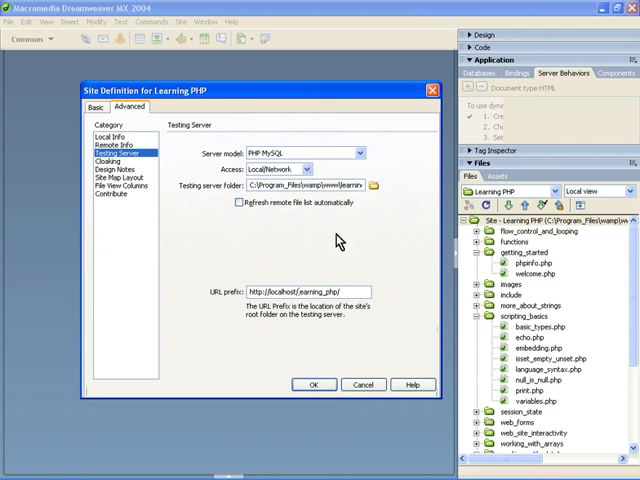
{"action": "left_click", "coordinate": [109, 161]}
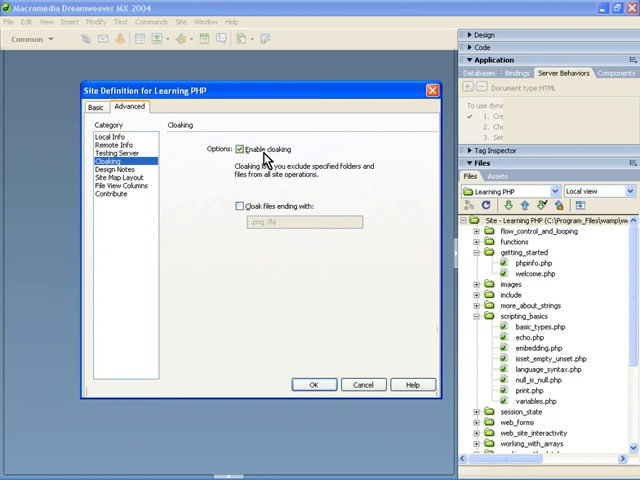
{"action": "mouse_move", "coordinate": [272, 178]}
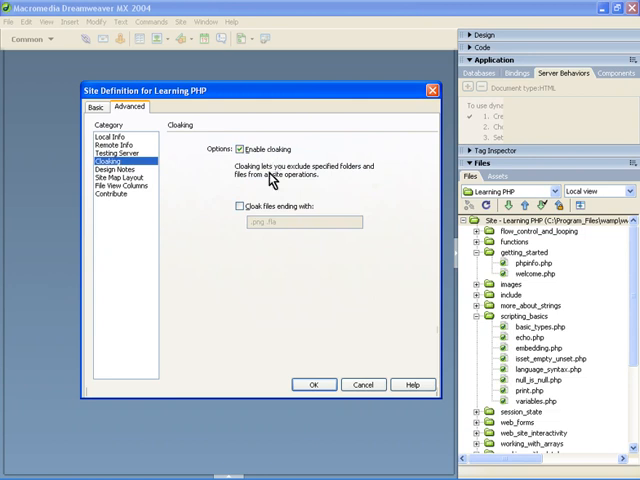
{"action": "mouse_move", "coordinate": [125, 175]}
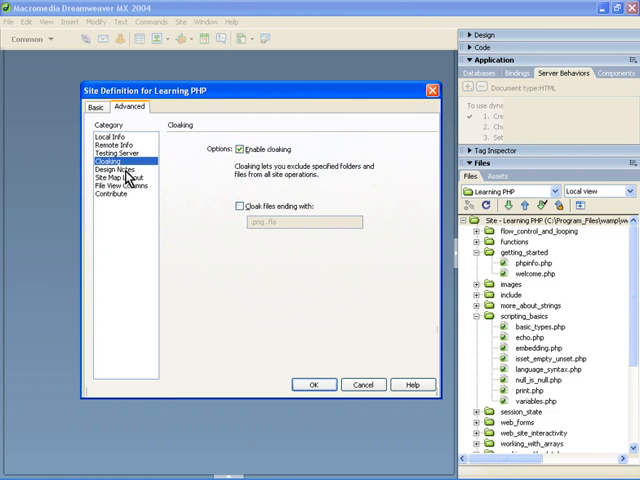
- Review Design Notes, Local Info, Remote Info and Testing Server, then accept with OK
{"action": "left_click", "coordinate": [115, 170]}
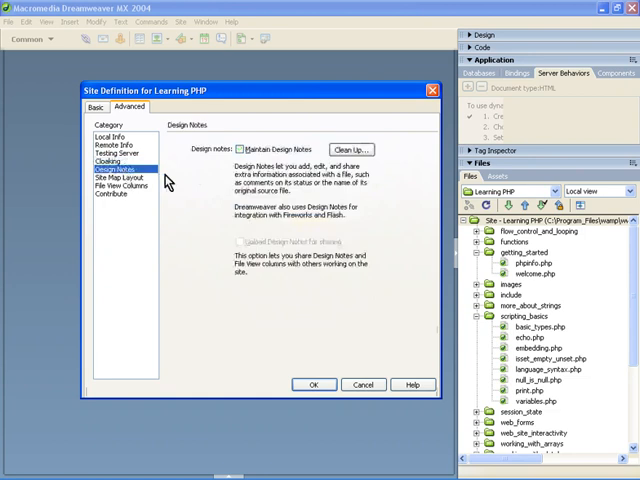
{"action": "mouse_move", "coordinate": [138, 187]}
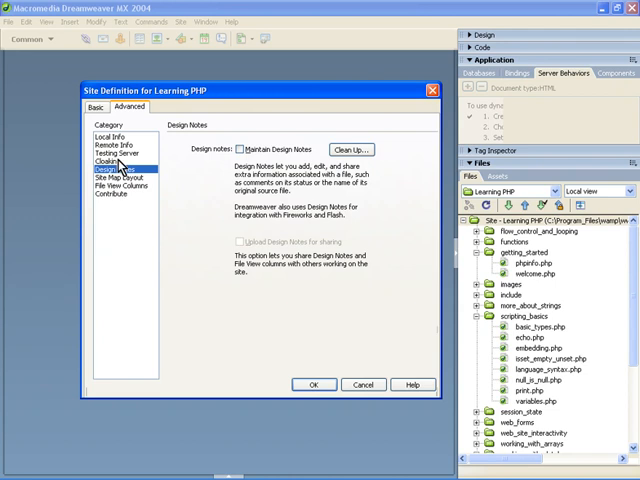
{"action": "left_click", "coordinate": [111, 136]}
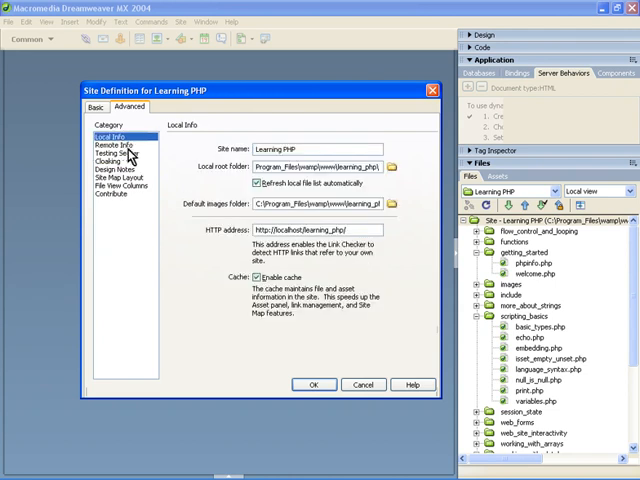
{"action": "left_click", "coordinate": [115, 145]}
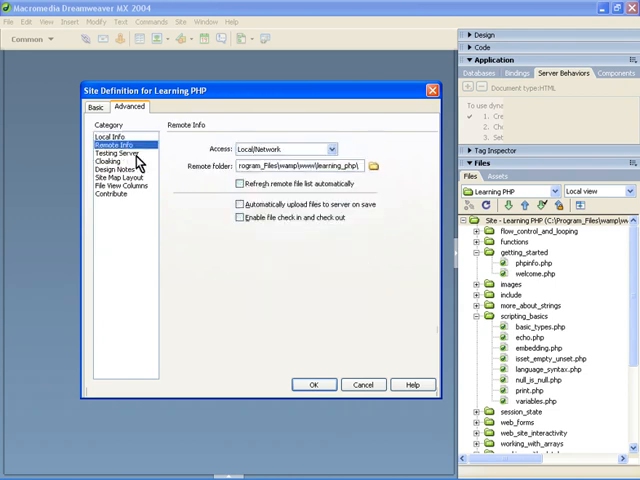
{"action": "left_click", "coordinate": [116, 152]}
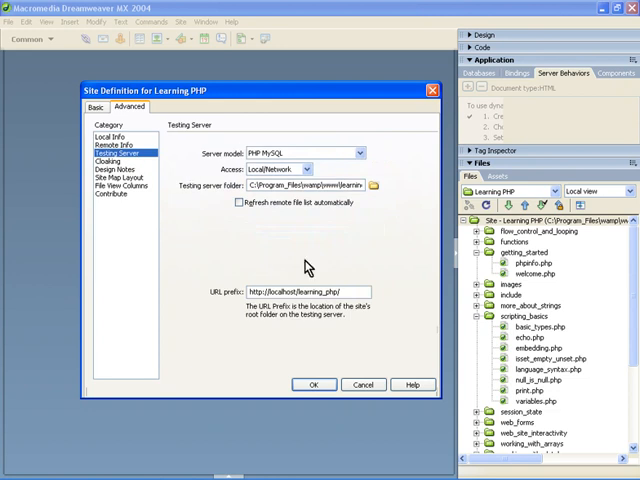
{"action": "left_click", "coordinate": [314, 384]}
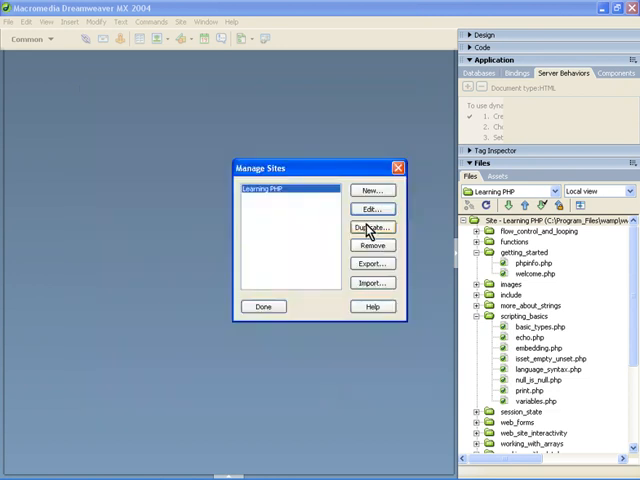
- Close Manage Sites, collapse and re-expand the site root, and collapse scripting_basics
{"action": "left_click", "coordinate": [263, 306]}
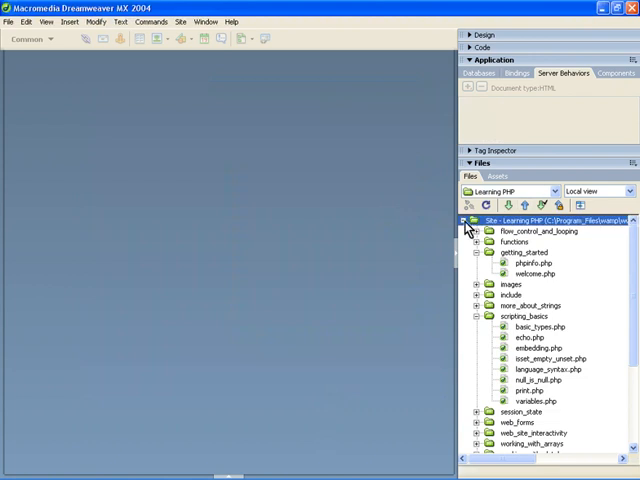
{"action": "left_click", "coordinate": [471, 220]}
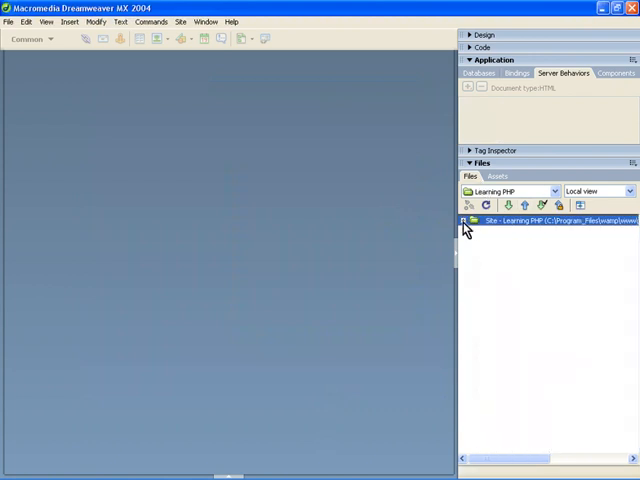
{"action": "left_click", "coordinate": [471, 220]}
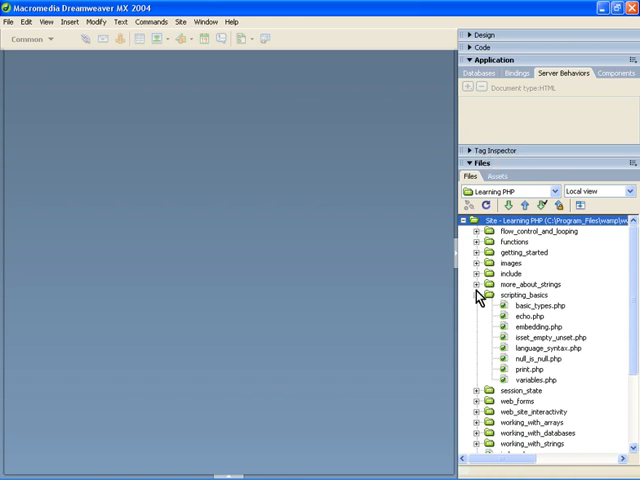
{"action": "left_click", "coordinate": [474, 293]}
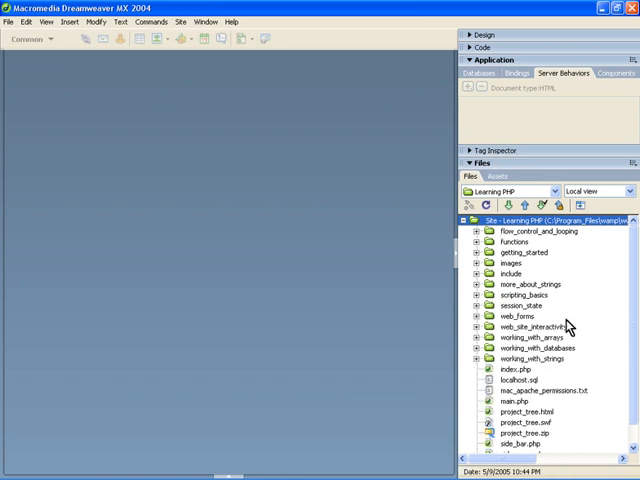
{"action": "scroll", "scroll_direction": "down", "scroll_amount": 3}
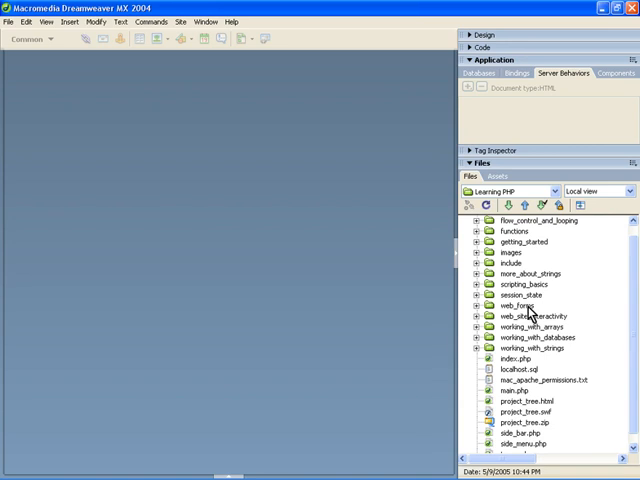
- Open form_validations.php from web_forms and show it in Design view
{"action": "double_click", "coordinate": [536, 347]}
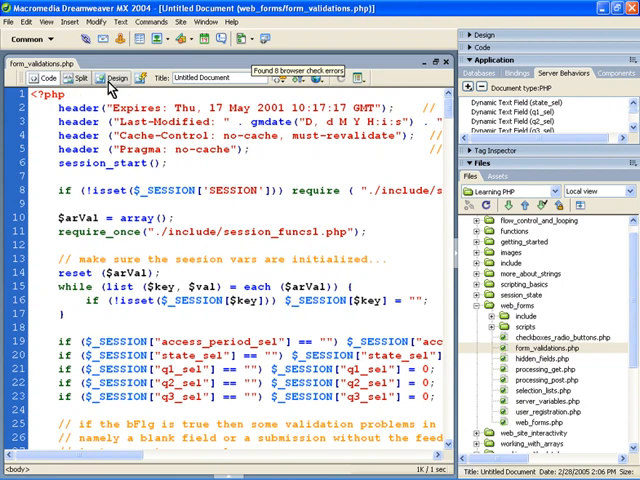
{"action": "left_click", "coordinate": [117, 77]}
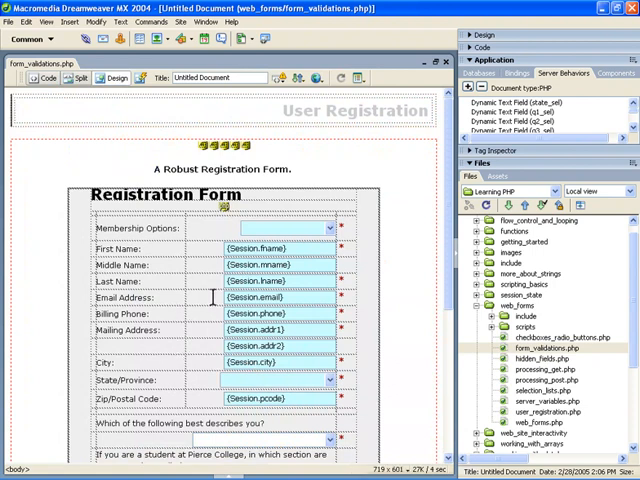
{"action": "mouse_move", "coordinate": [362, 223]}
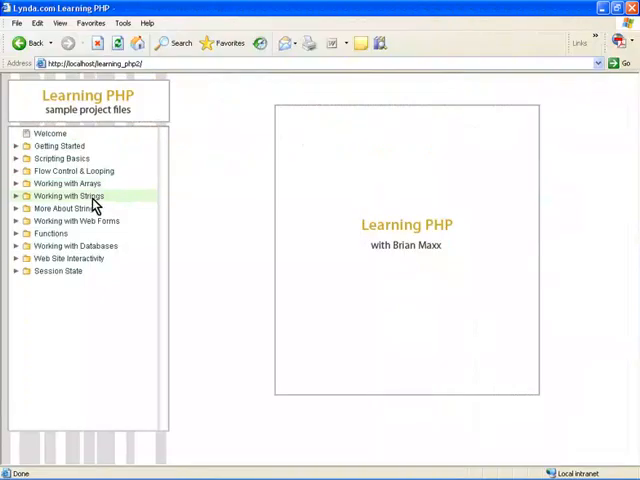
- Expand the Working with Web Forms folder in the localhost learning_php2 navigation tree
{"action": "left_click", "coordinate": [77, 220]}
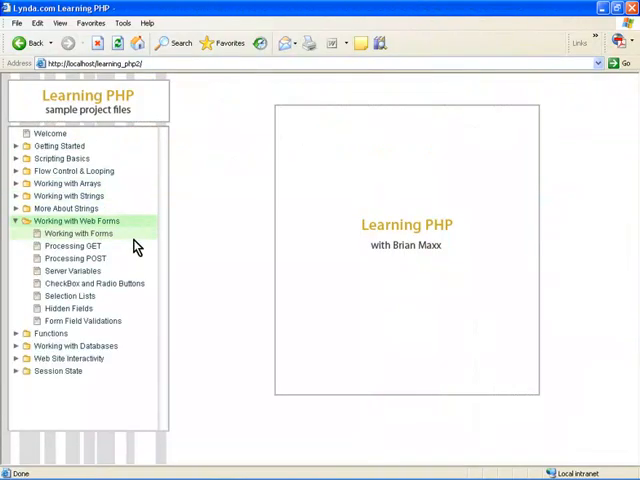
{"action": "left_click", "coordinate": [79, 233]}
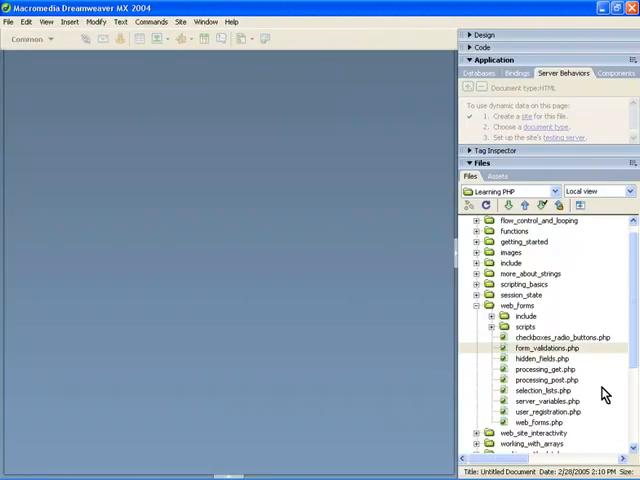
- Open web_forms.php in Code view and scroll up to its session and header lines
{"action": "double_click", "coordinate": [526, 421]}
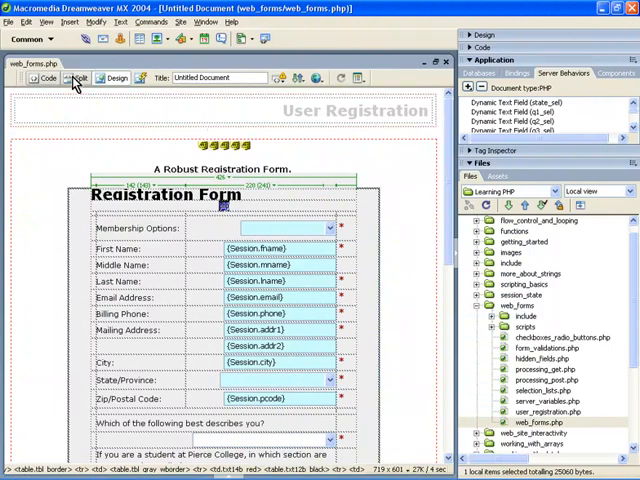
{"action": "left_click", "coordinate": [45, 78]}
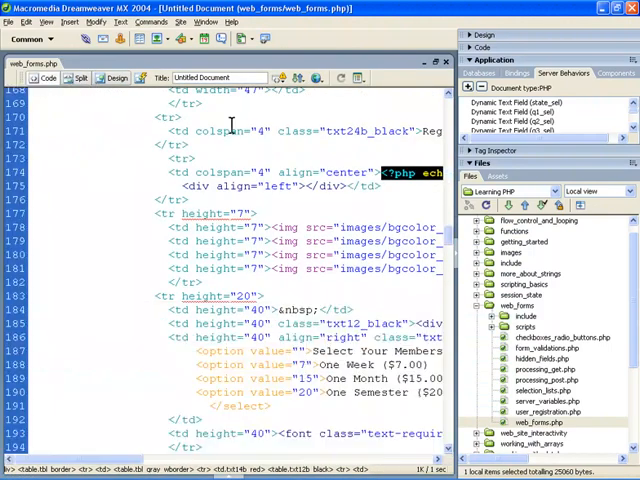
{"action": "scroll", "scroll_direction": "up", "scroll_amount": 3}
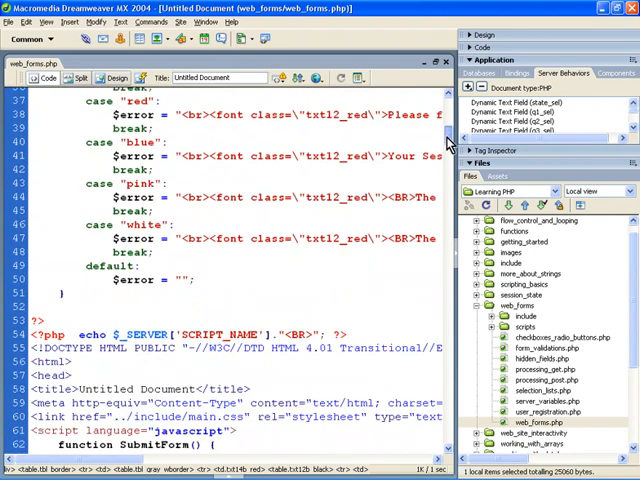
{"action": "scroll", "scroll_direction": "up", "scroll_amount": 3}
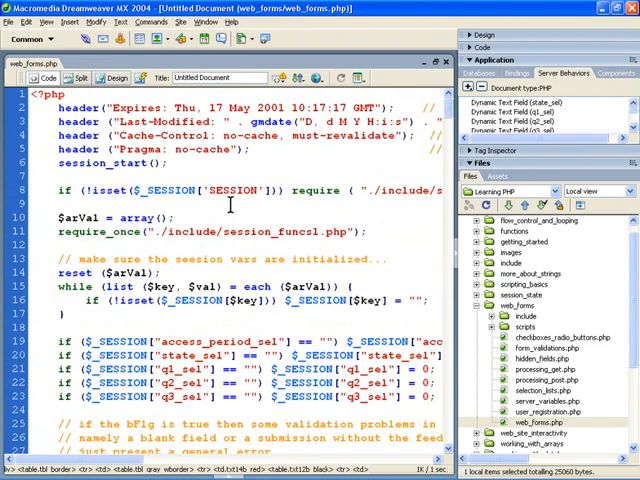
{"action": "mouse_move", "coordinate": [180, 268]}
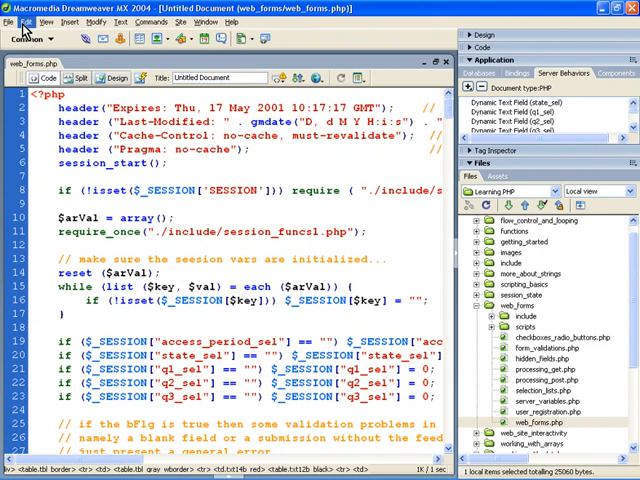
- Open Edit > Preferences and view the Code Format category (2-space indents, tab size 4)
{"action": "left_click", "coordinate": [36, 22]}
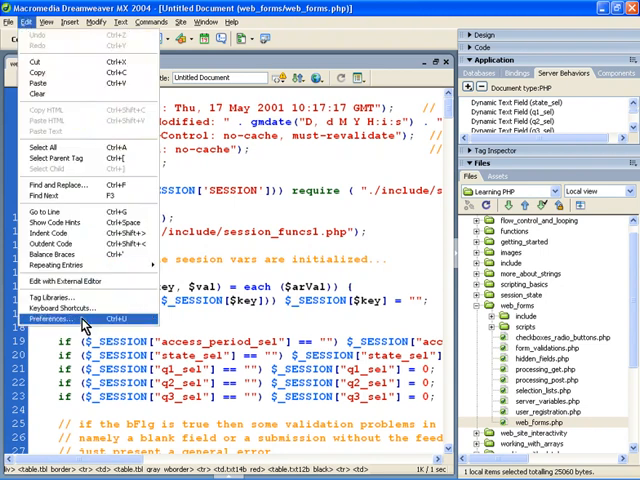
{"action": "left_click", "coordinate": [50, 319]}
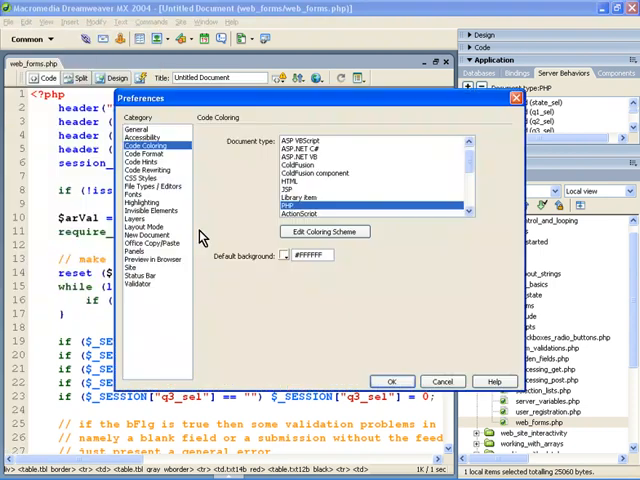
{"action": "mouse_move", "coordinate": [230, 222]}
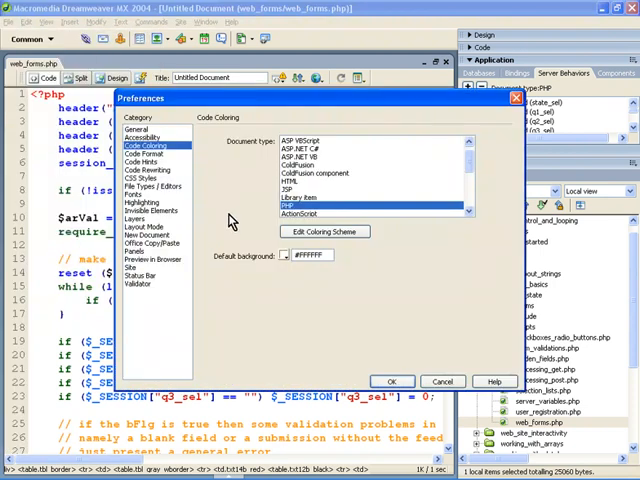
{"action": "left_click", "coordinate": [148, 153]}
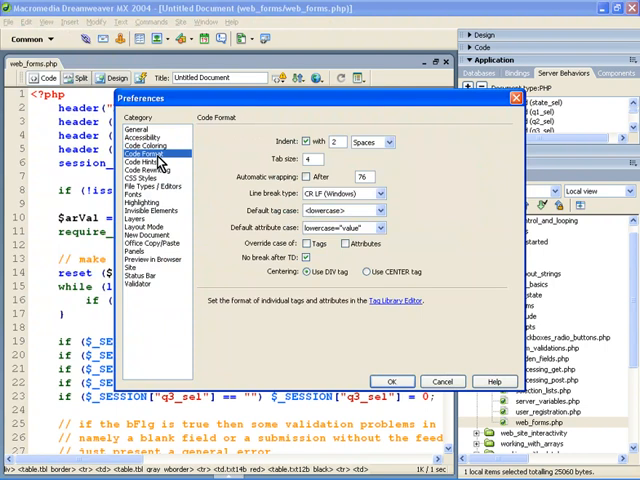